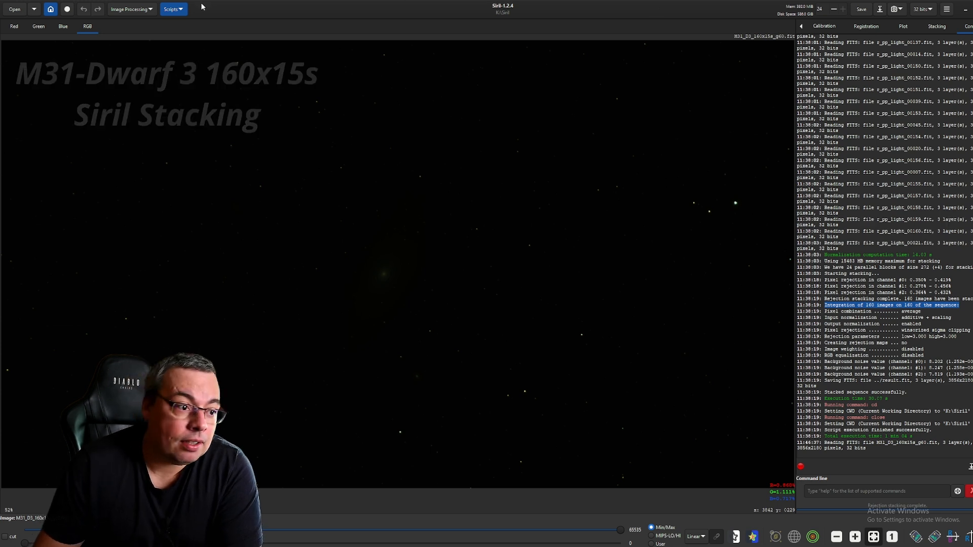
Review the preprocessing scripts list, then show the M31 stack with AutoStretch display mode
{"action": "left_click", "coordinate": [172, 9]}
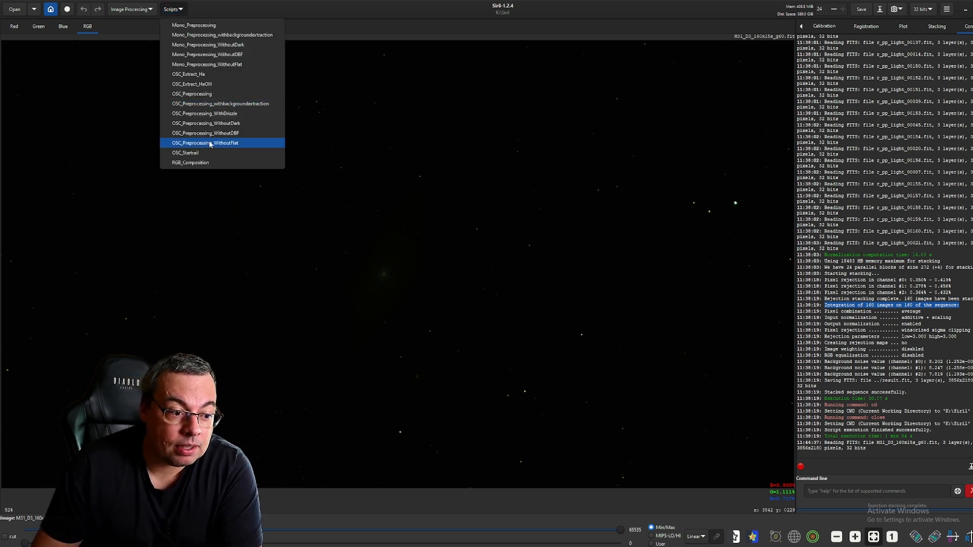
{"action": "mouse_move", "coordinate": [221, 146]}
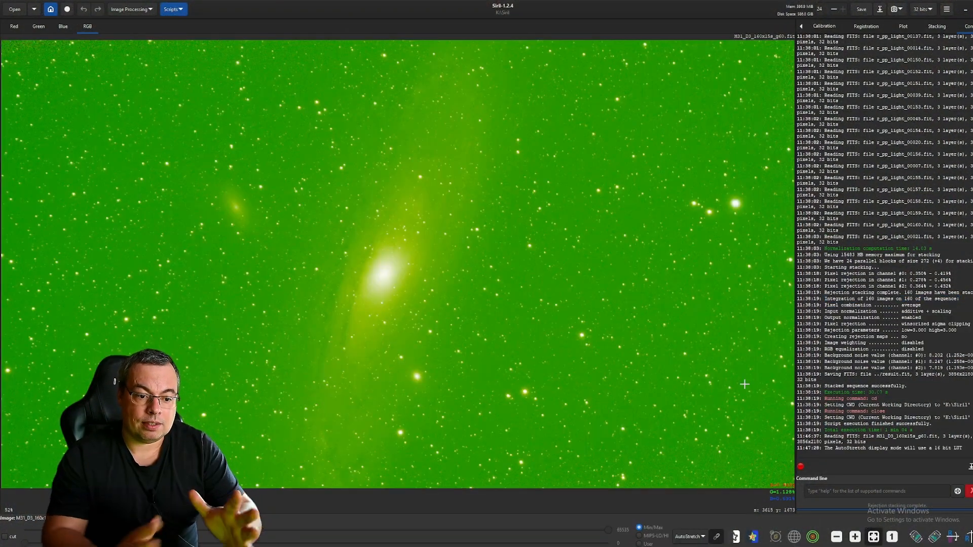
{"action": "mouse_move", "coordinate": [506, 189]}
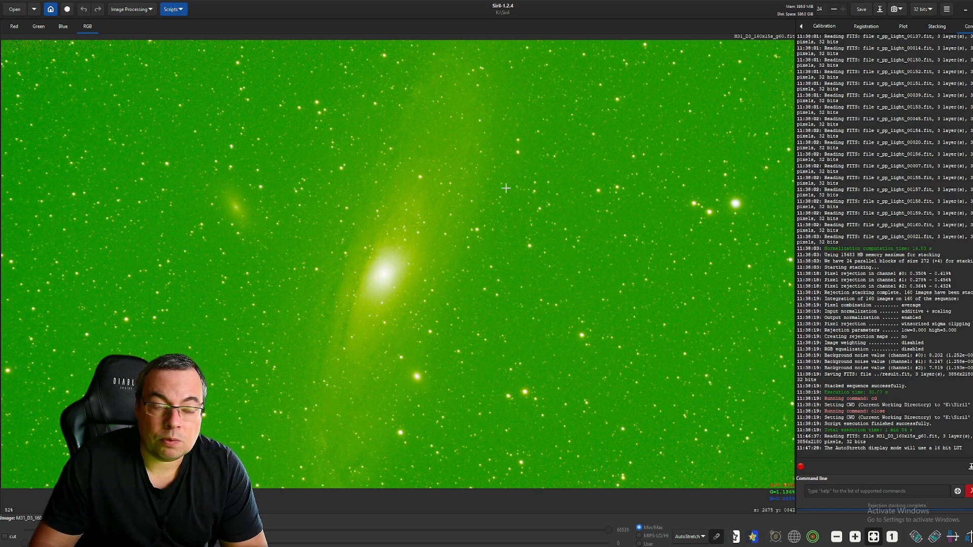
Run Photometric Color Calibration on the stack with SIMBAD target M 31, removing the green cast
{"action": "left_click", "coordinate": [130, 9]}
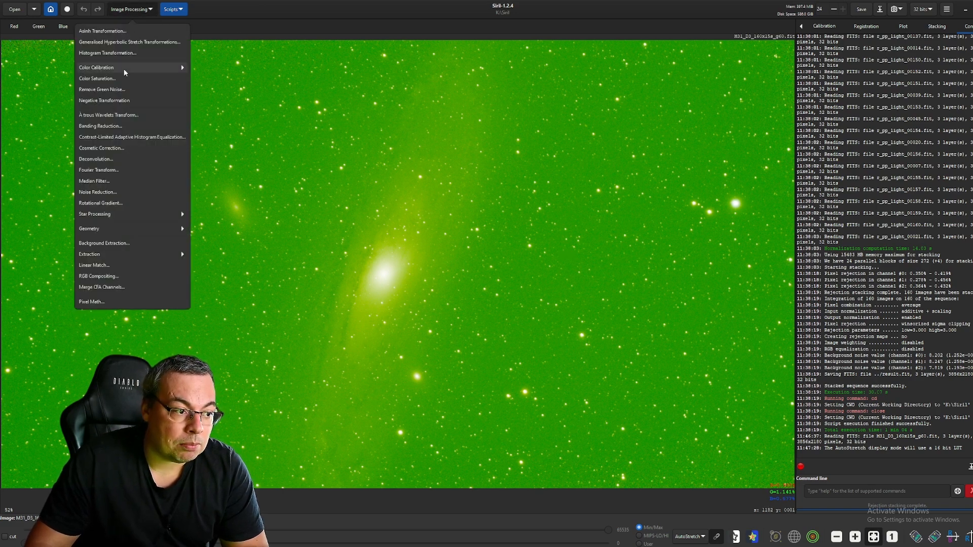
{"action": "left_click", "coordinate": [96, 67]}
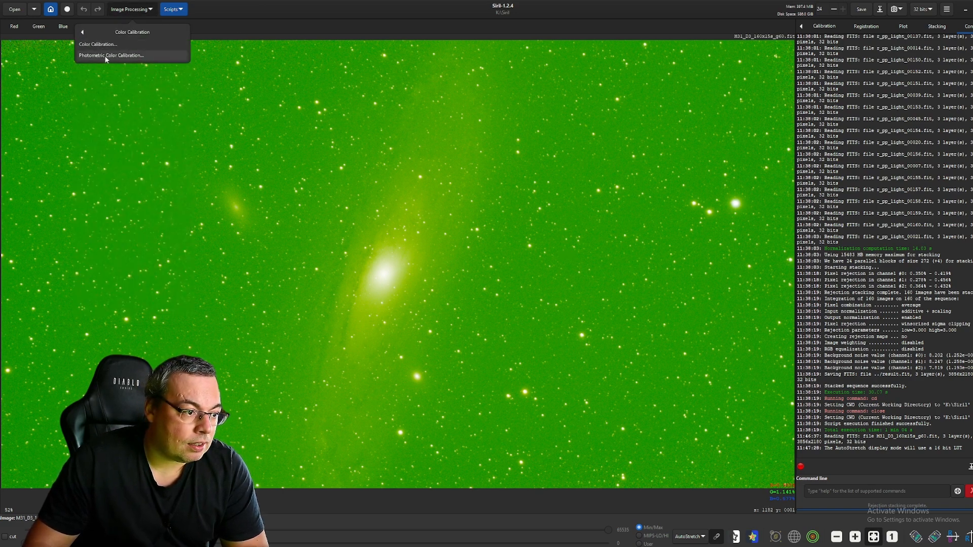
{"action": "left_click", "coordinate": [112, 54]}
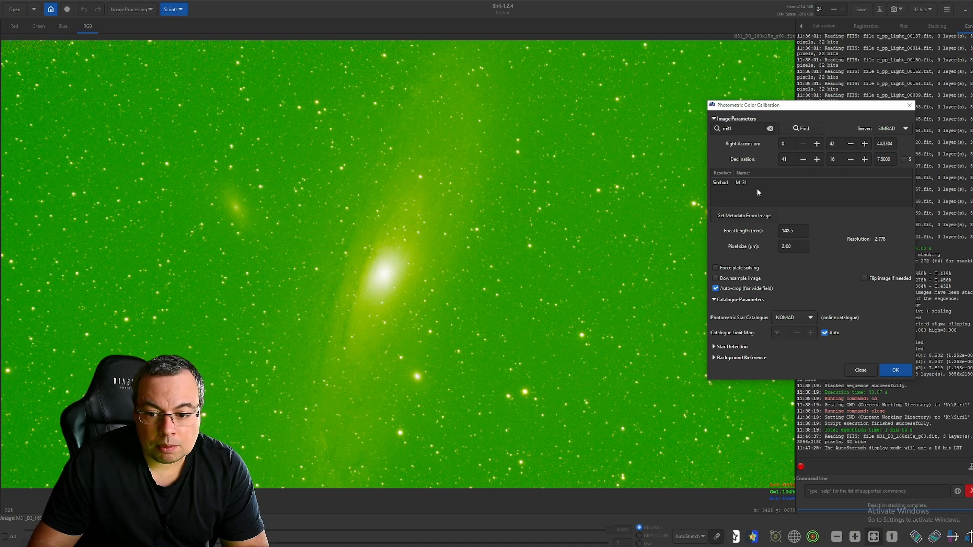
{"action": "left_click", "coordinate": [742, 182]}
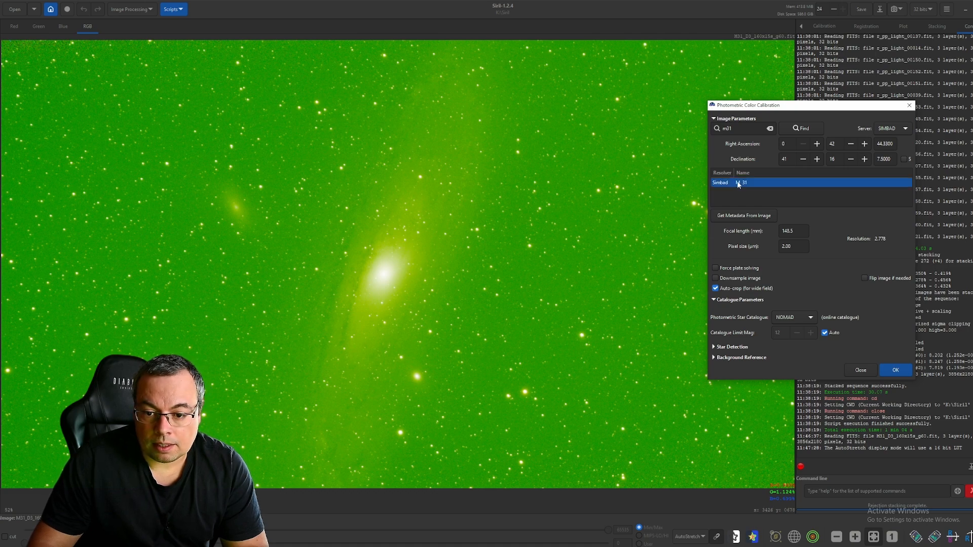
{"action": "mouse_move", "coordinate": [895, 370]}
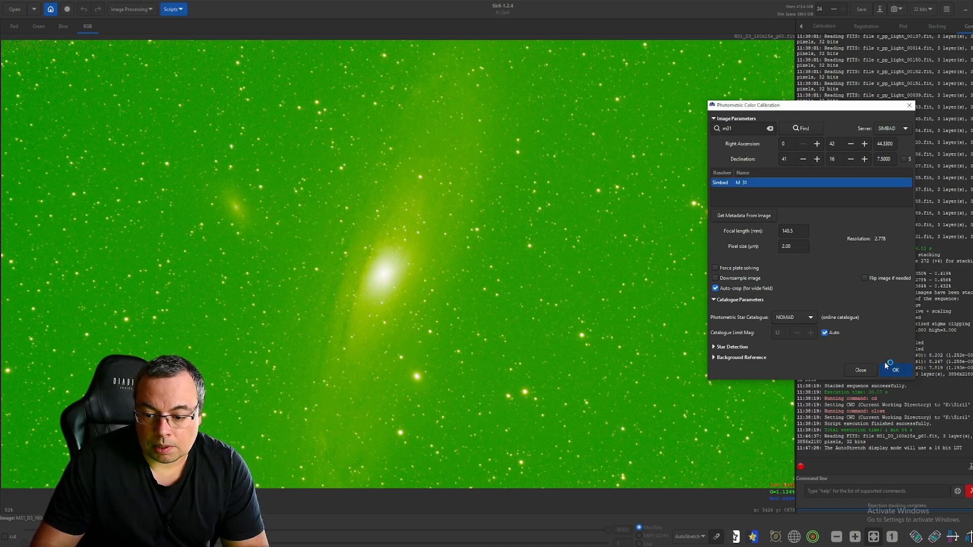
{"action": "left_click", "coordinate": [894, 370]}
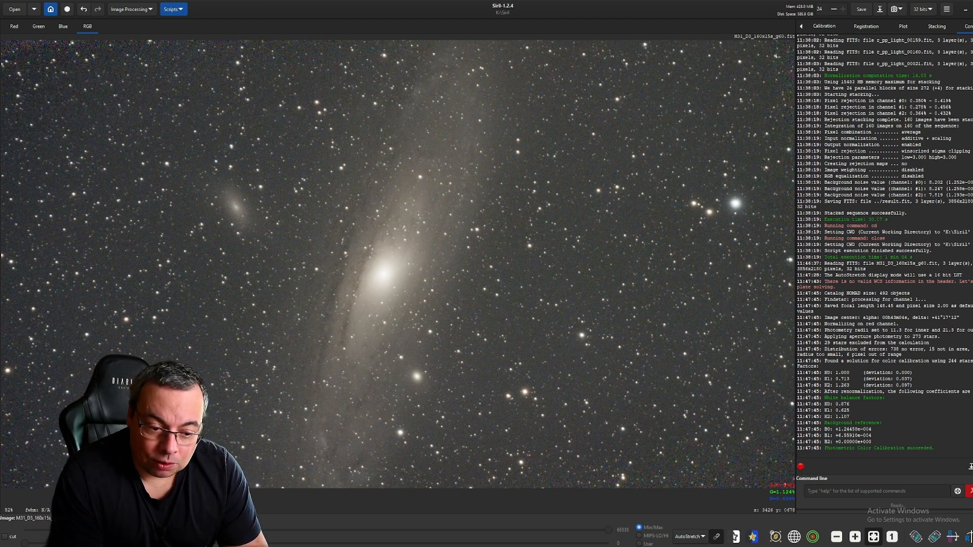
{"action": "scroll", "scroll_direction": "up", "scroll_amount": 3}
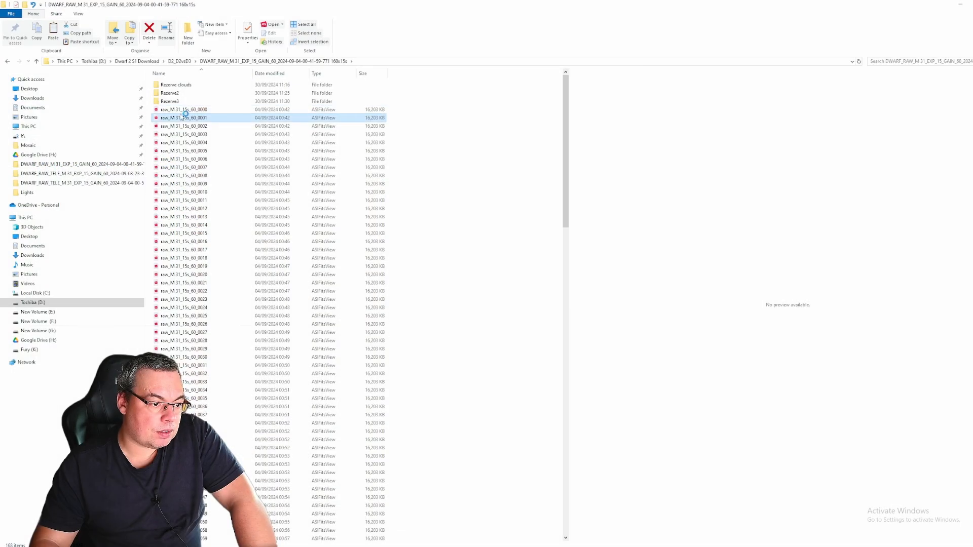
View a raw M31 FITS sub-frame and its FITS header in ASIFitsView, then close the viewer
{"action": "double_click", "coordinate": [183, 117]}
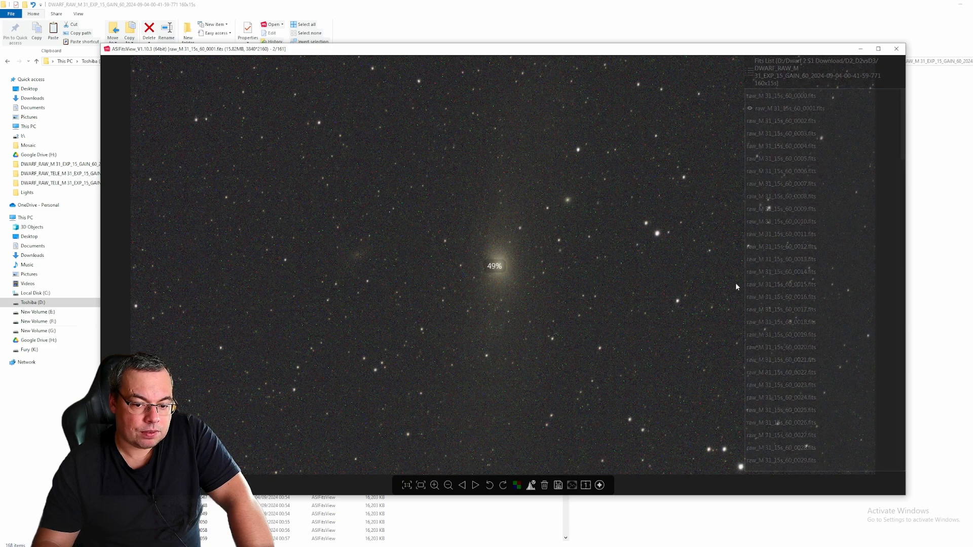
{"action": "left_click", "coordinate": [844, 374]}
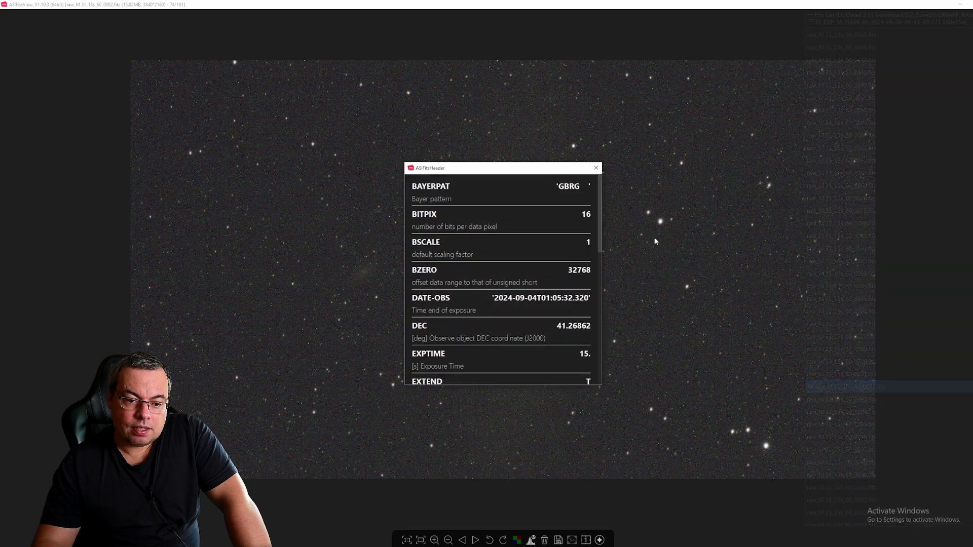
{"action": "scroll", "scroll_direction": "down", "scroll_amount": 3}
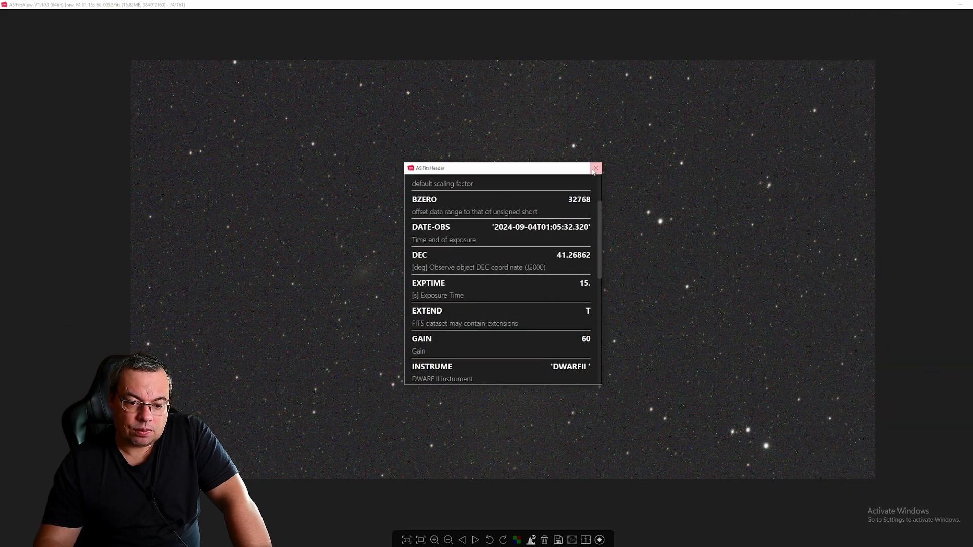
{"action": "left_click", "coordinate": [594, 168]}
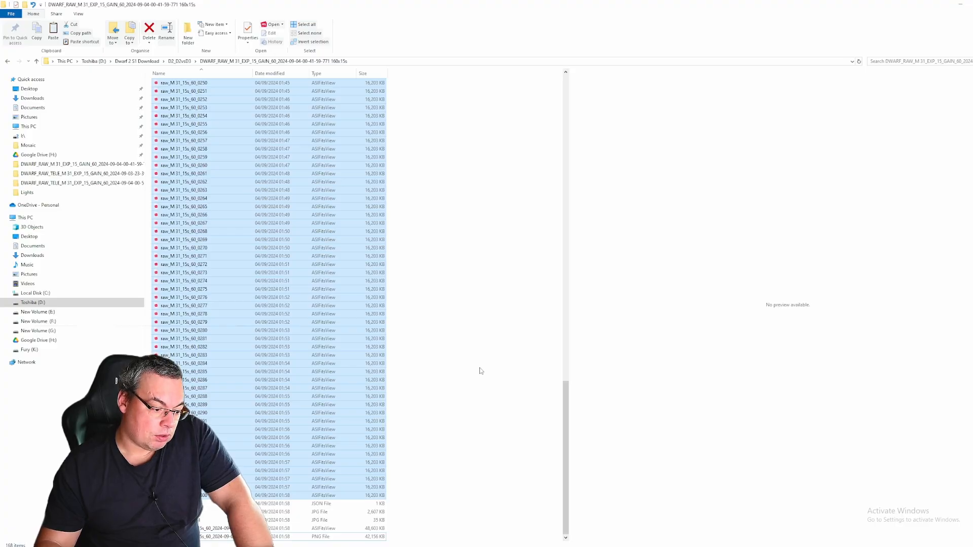
{"action": "left_click", "coordinate": [26, 192]}
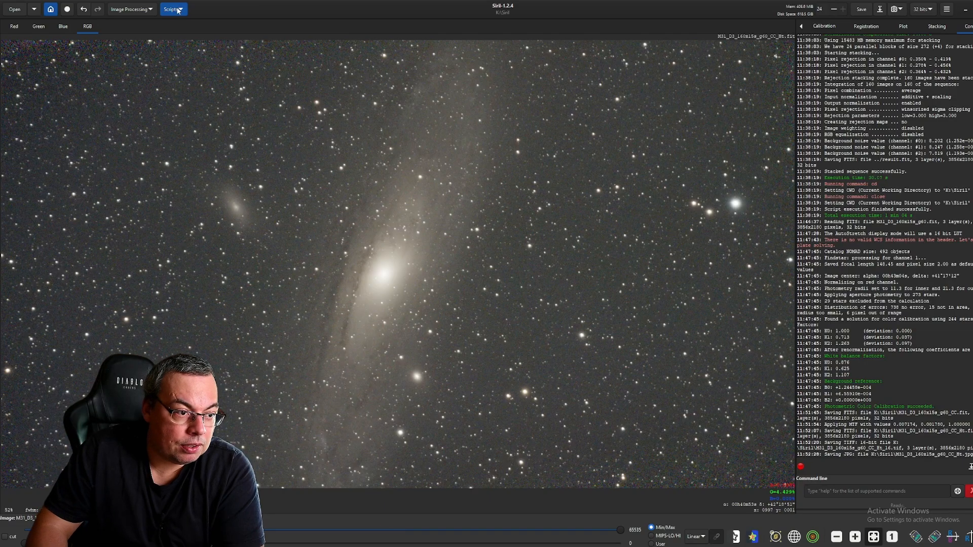
Stack the 160 Dwarf 2 M31 frames with the OSC_Preprocessing_WithoutFlat script, confirming the warning
{"action": "left_click", "coordinate": [173, 9]}
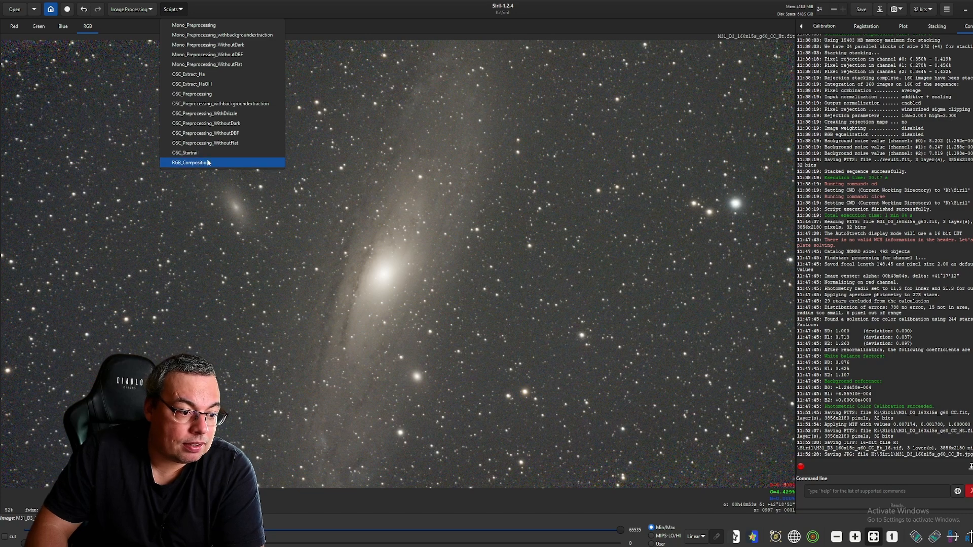
{"action": "mouse_move", "coordinate": [222, 143]}
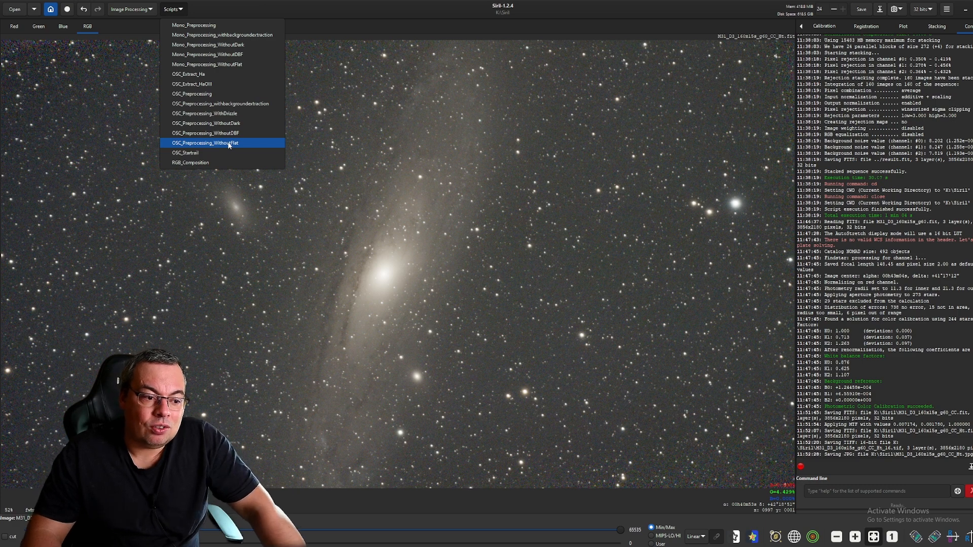
{"action": "left_click", "coordinate": [204, 143]}
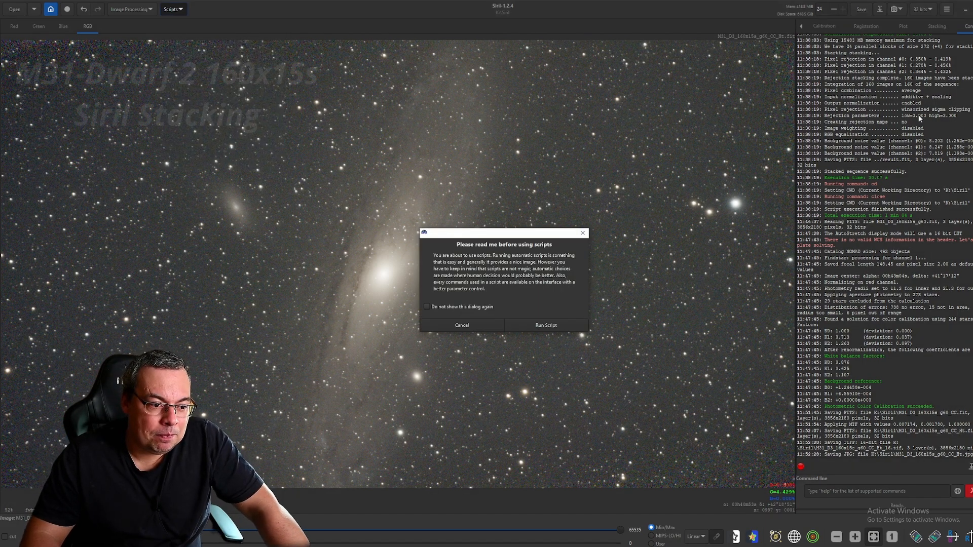
{"action": "left_click", "coordinate": [545, 325]}
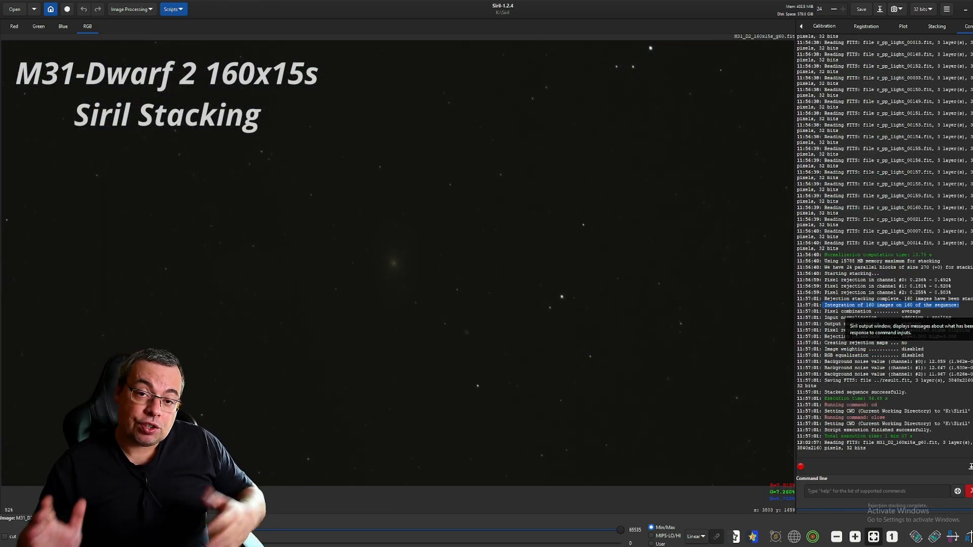
AutoStretch the Dwarf 2 stack and run Photometric Color Calibration with target M 31
{"action": "left_click", "coordinate": [695, 536]}
{"action": "type", "text": "m31"}
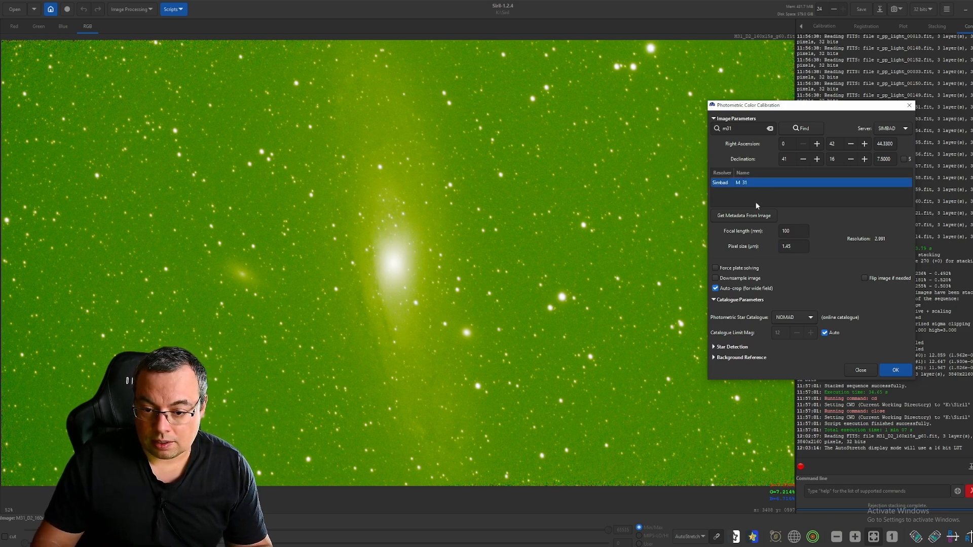
{"action": "left_click", "coordinate": [895, 370]}
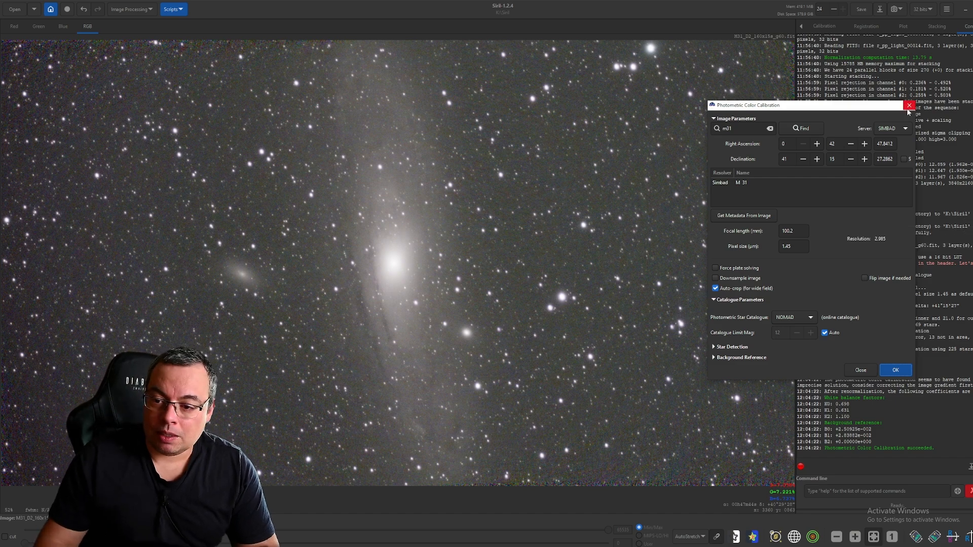
Close the Photometric Color Calibration window and zoom in to check stars and noise
{"action": "left_click", "coordinate": [907, 104]}
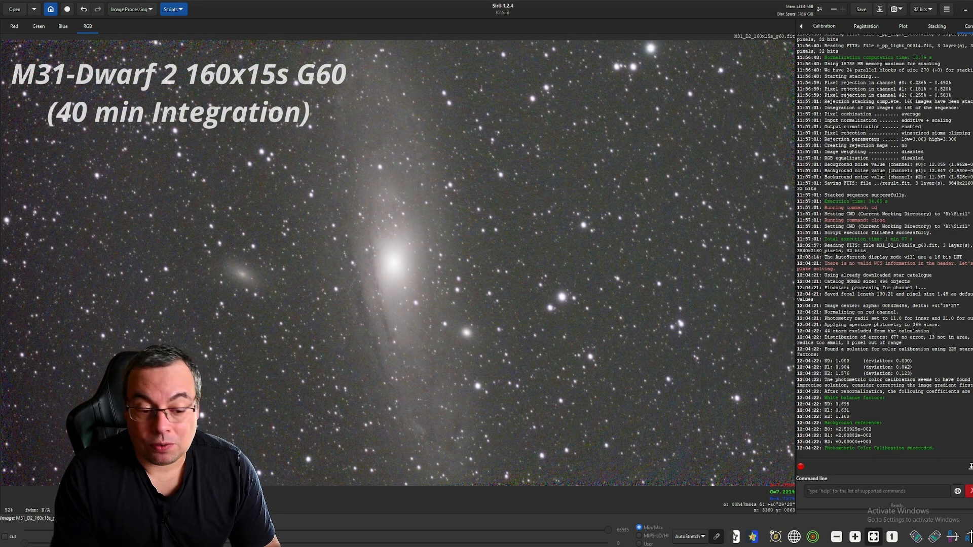
{"action": "mouse_move", "coordinate": [432, 264]}
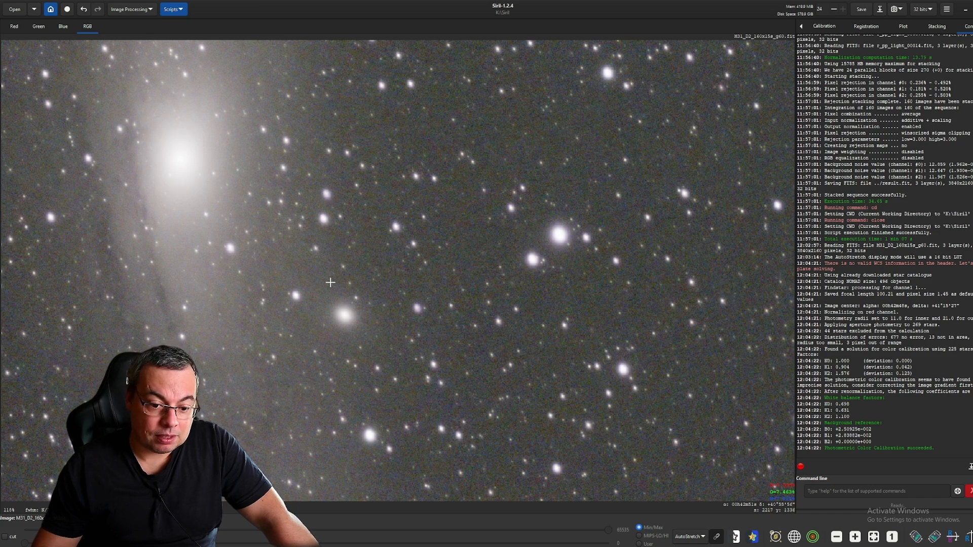
{"action": "mouse_move", "coordinate": [288, 263]}
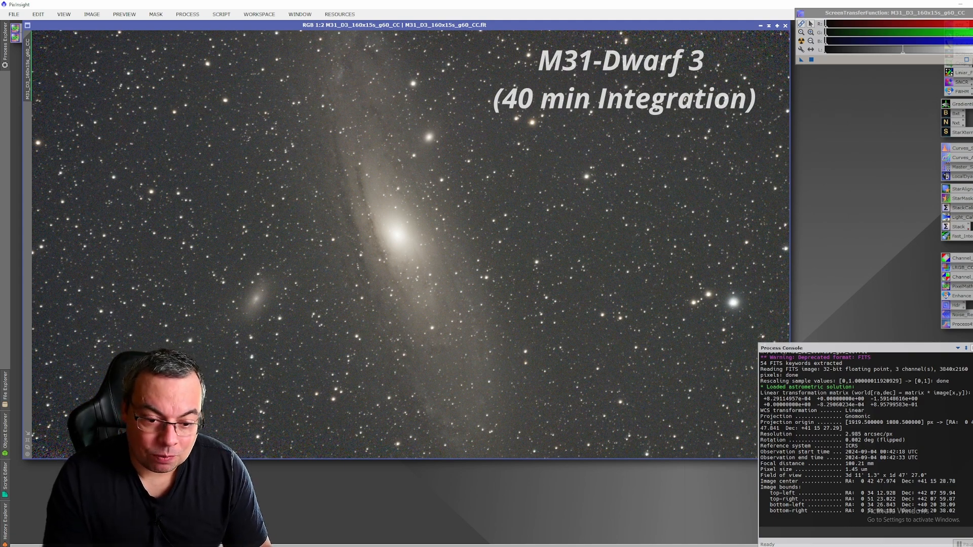
{"action": "mouse_move", "coordinate": [764, 23]}
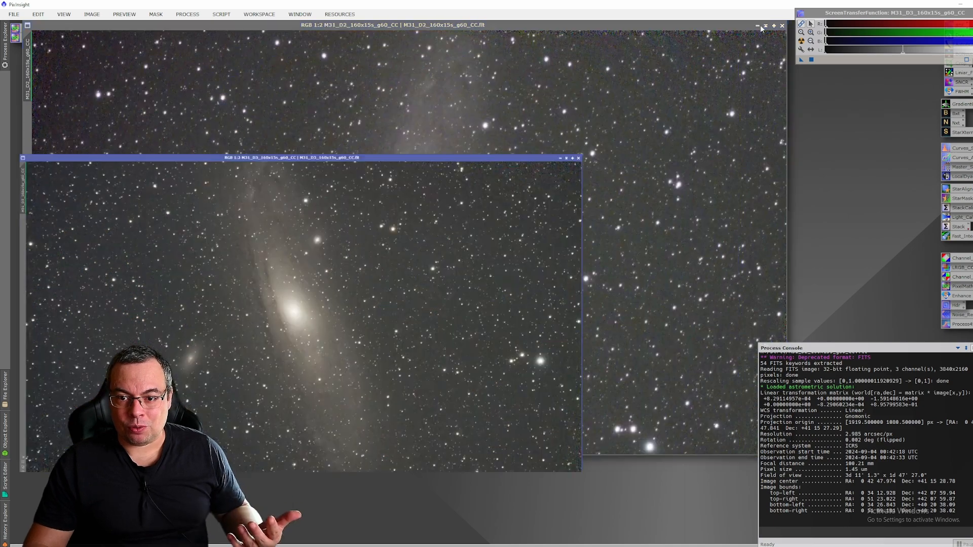
Bring the Dwarf 2 _CC image window to the front beside the Dwarf 3 one
{"action": "left_click", "coordinate": [563, 159]}
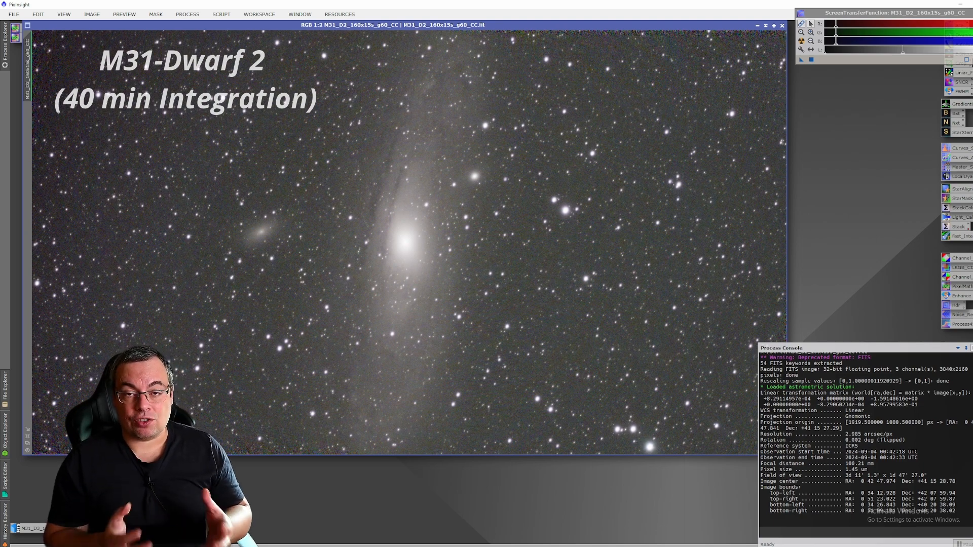
{"action": "mouse_move", "coordinate": [432, 411]}
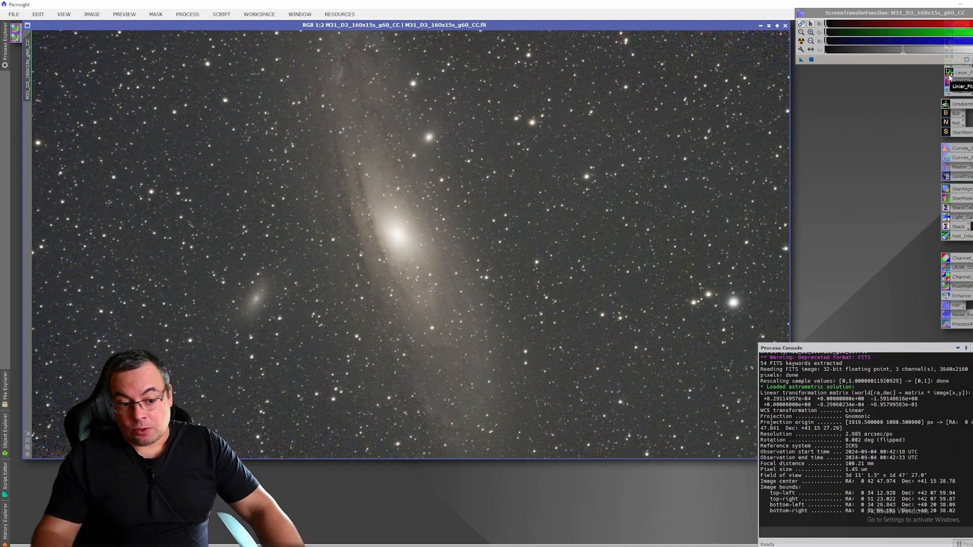
{"action": "mouse_move", "coordinate": [944, 103]}
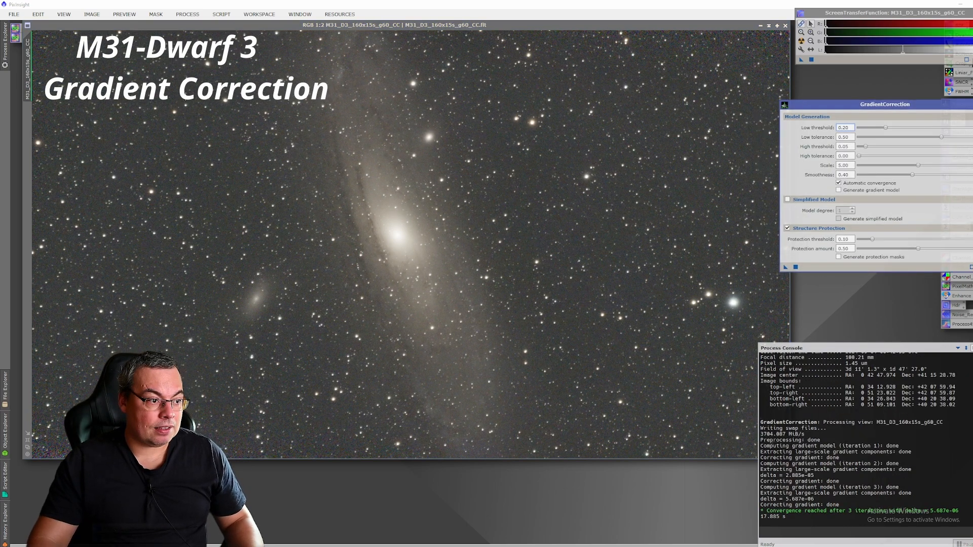
Rename the gradient-corrected Dwarf 2 view to _CC_Gc via Image > Identifier and save it as FITS
{"action": "left_click", "coordinate": [91, 13]}
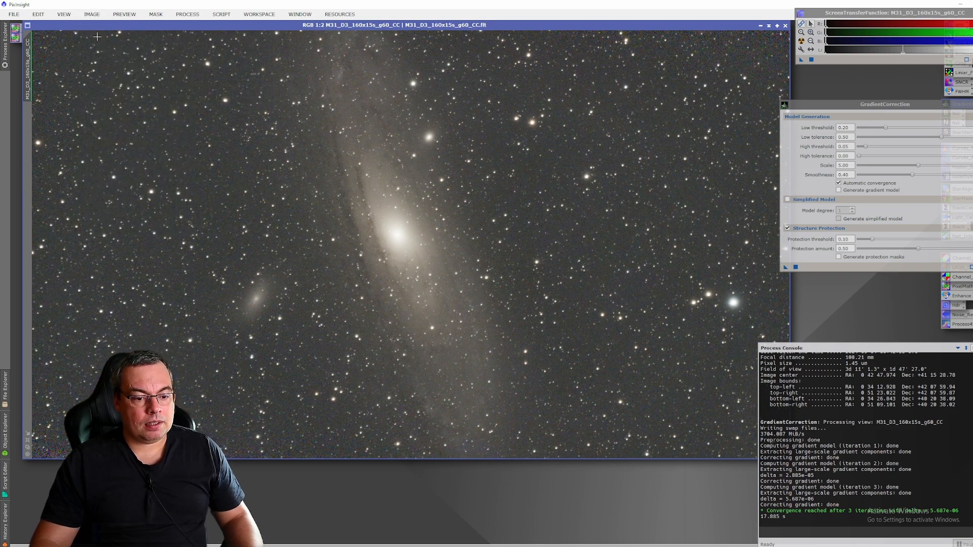
{"action": "mouse_move", "coordinate": [596, 234]}
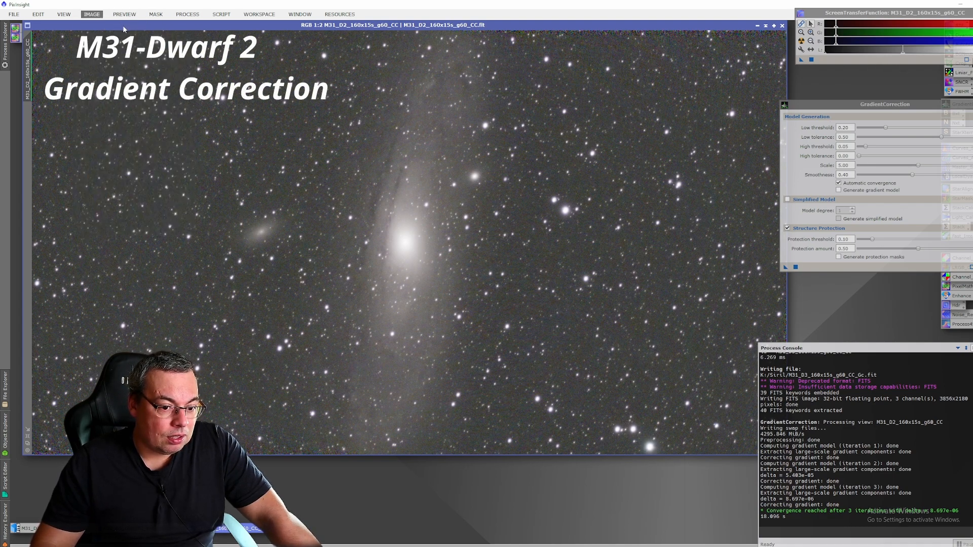
{"action": "left_click", "coordinate": [90, 13]}
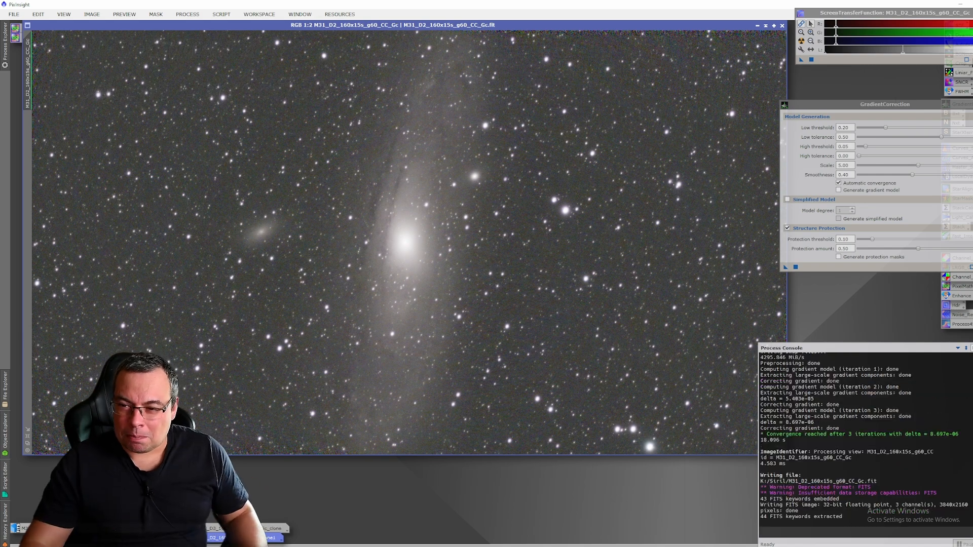
{"action": "left_click", "coordinate": [967, 104]}
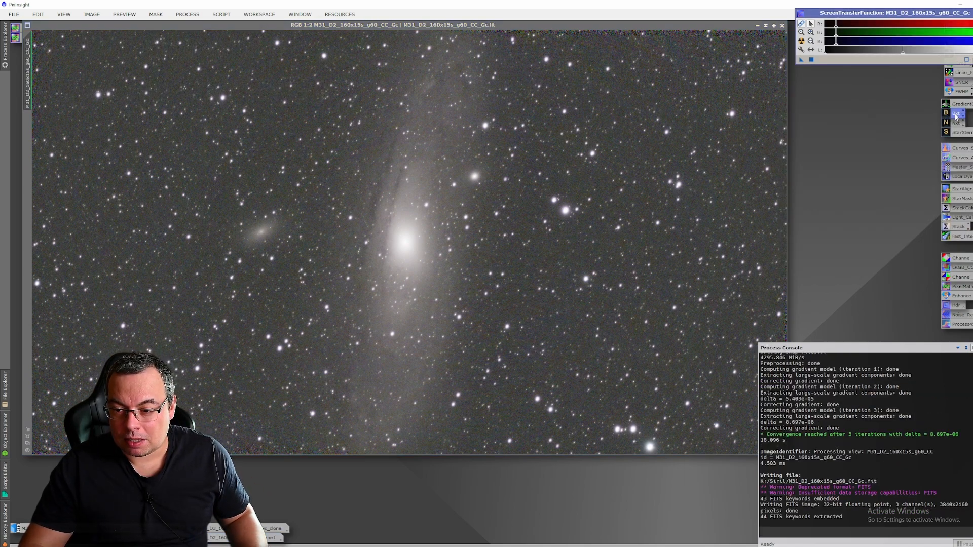
{"action": "mouse_move", "coordinate": [958, 115]}
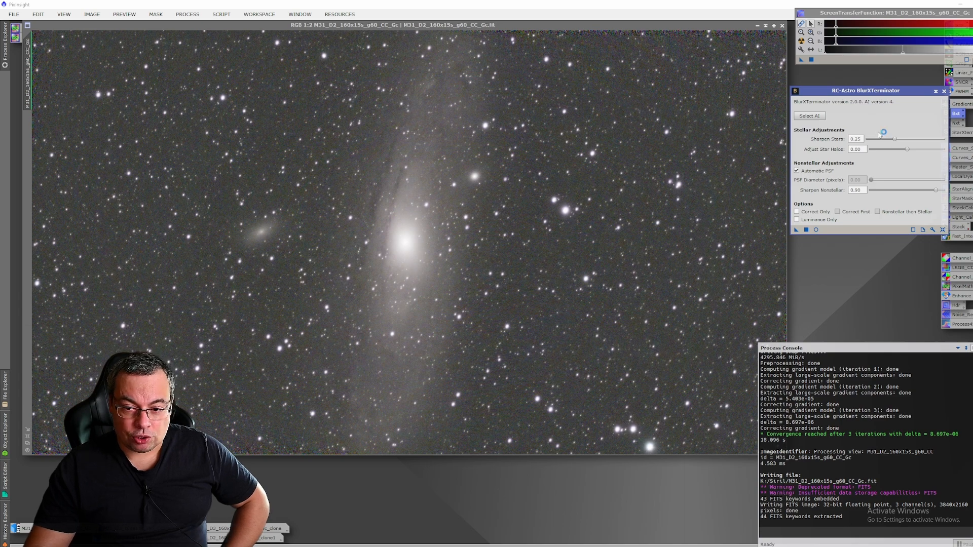
{"action": "mouse_move", "coordinate": [407, 239]}
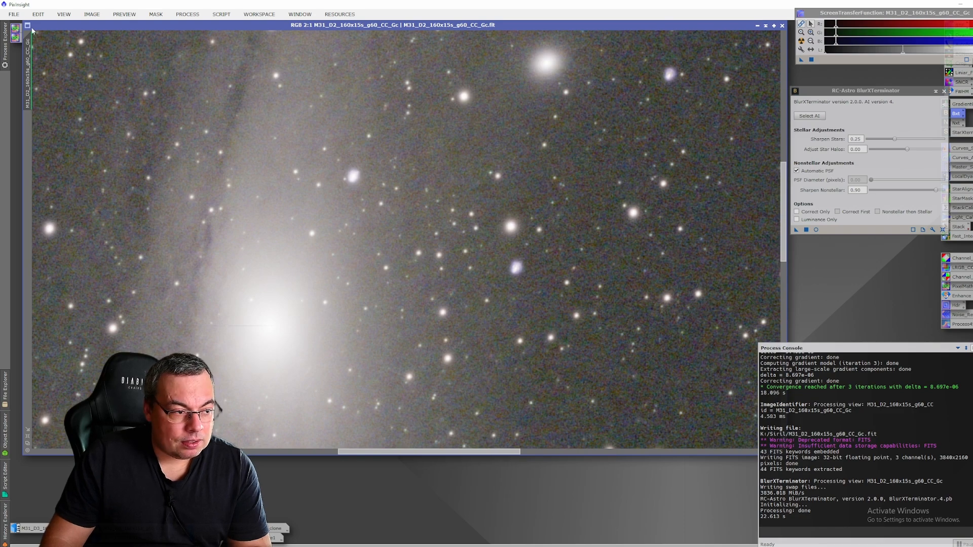
{"action": "mouse_move", "coordinate": [518, 252]}
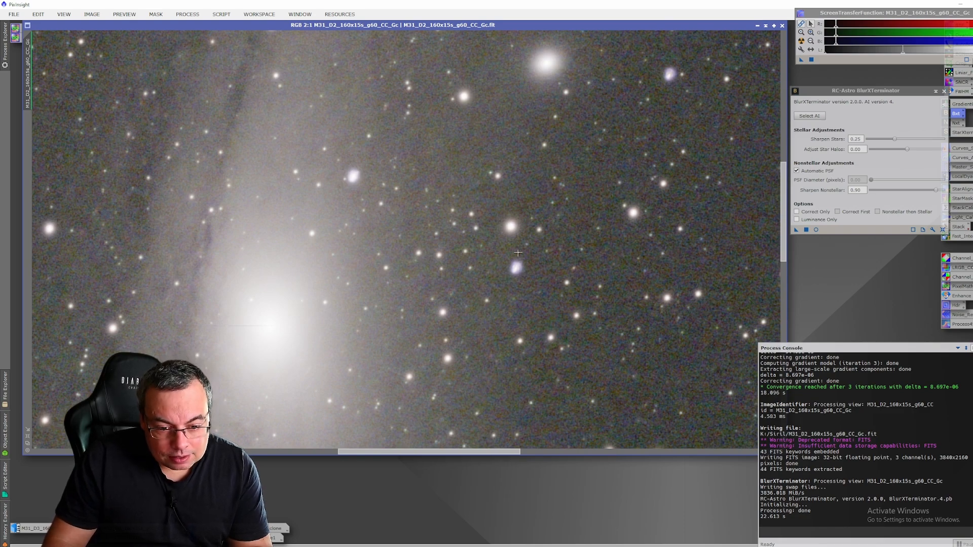
{"action": "mouse_move", "coordinate": [453, 300]}
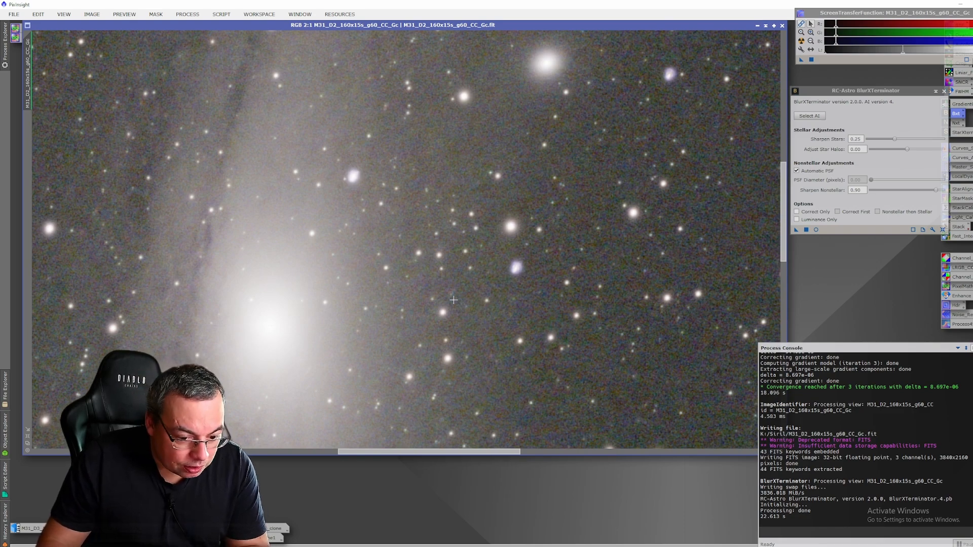
{"action": "mouse_move", "coordinate": [544, 279]}
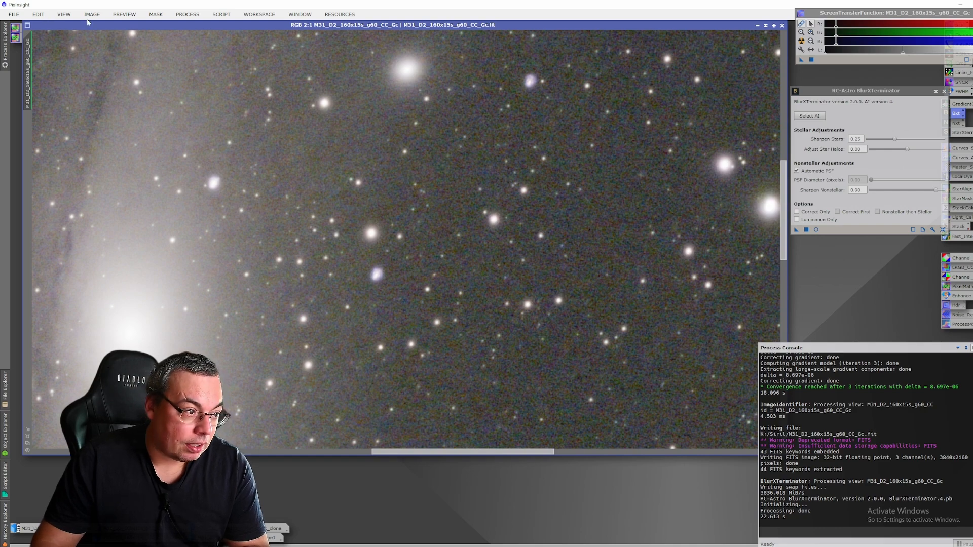
Undo and redo the BlurXTerminator sharpening via the Image menu to compare before and after
{"action": "left_click", "coordinate": [92, 14]}
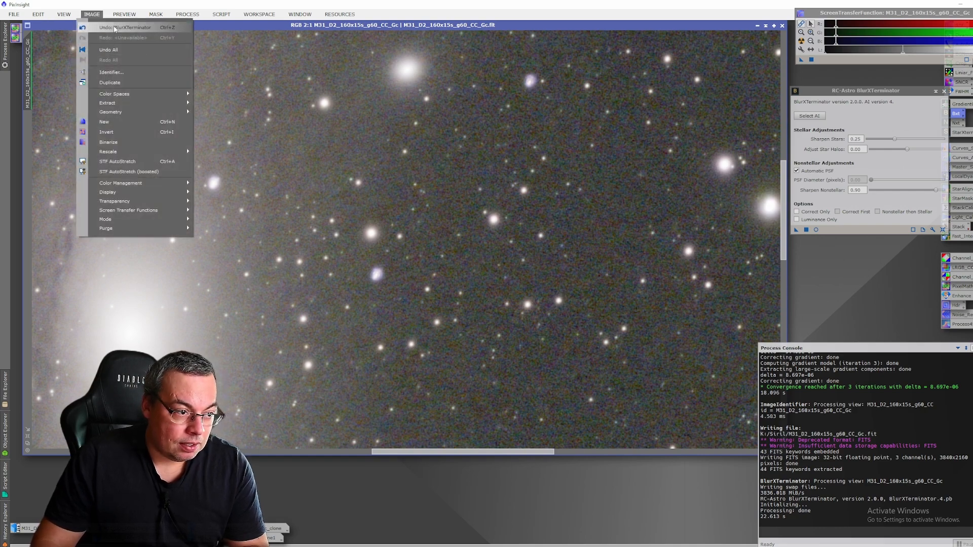
{"action": "left_click", "coordinate": [37, 14]}
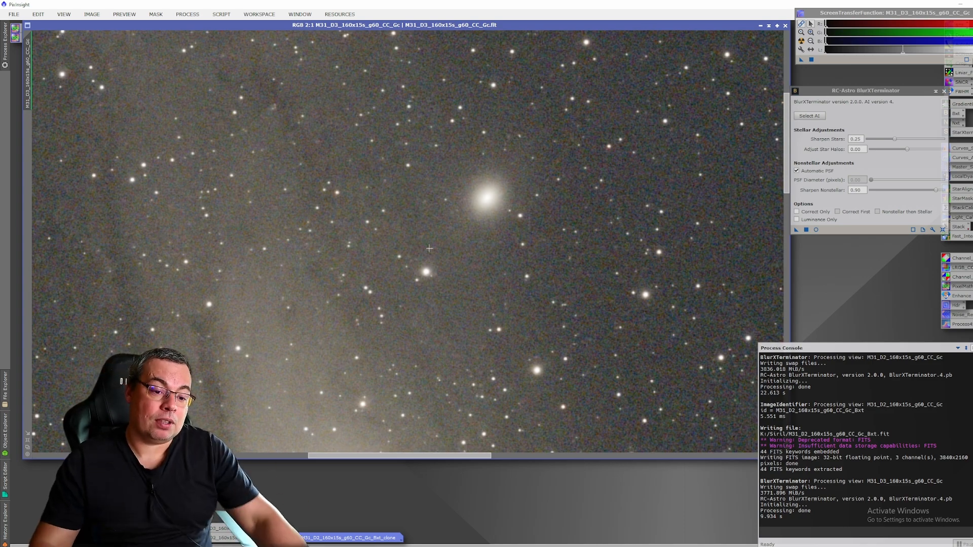
{"action": "mouse_move", "coordinate": [378, 273]}
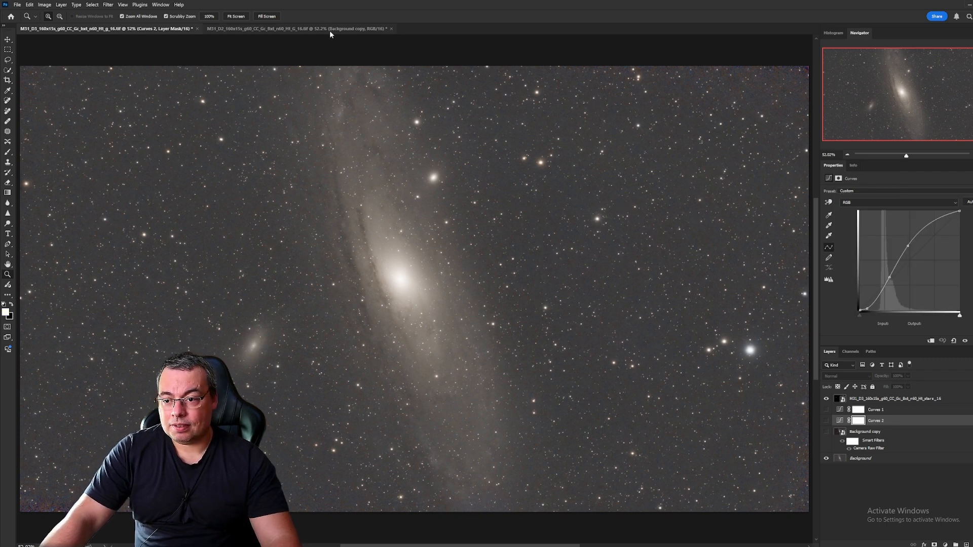
Select the Background copy layer and reopen its Camera Raw Filter smart filter
{"action": "left_click", "coordinate": [864, 421]}
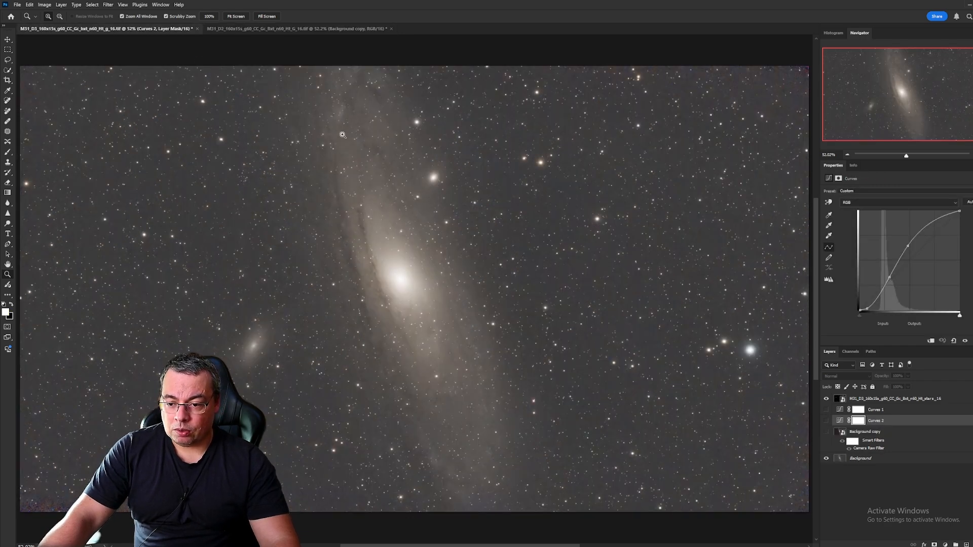
{"action": "mouse_move", "coordinate": [415, 356]}
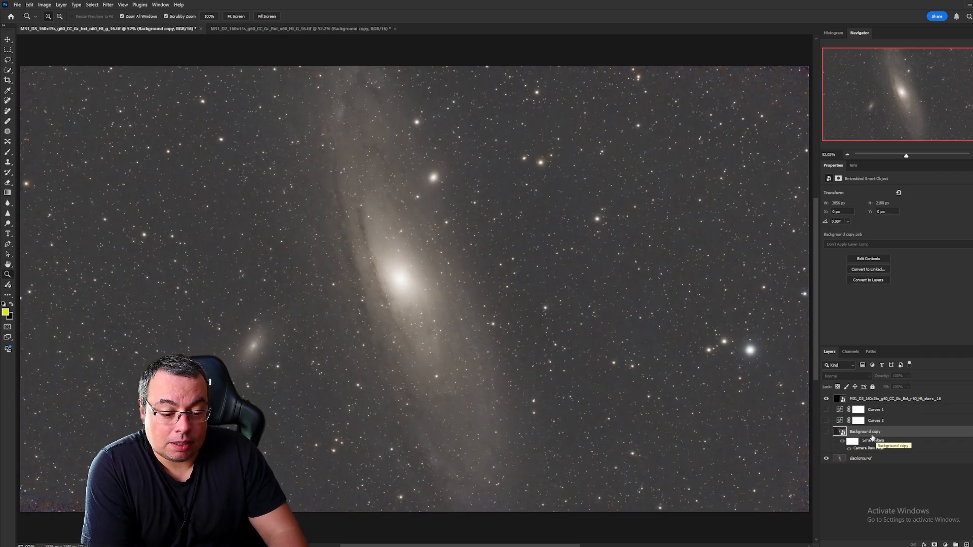
{"action": "left_click", "coordinate": [825, 432]}
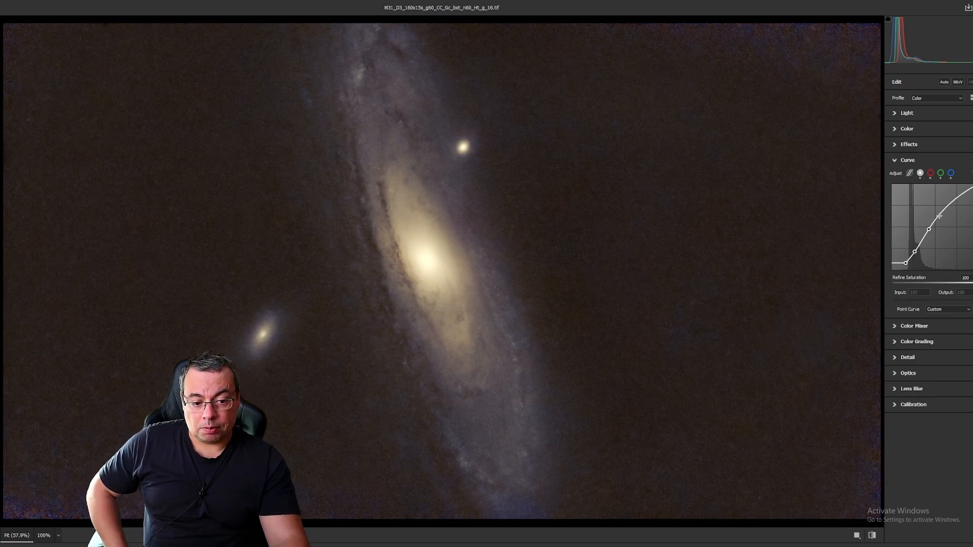
Inspect the curve and Detail noise-reduction settings in Camera Raw, then close the filter with OK
{"action": "left_click", "coordinate": [949, 173]}
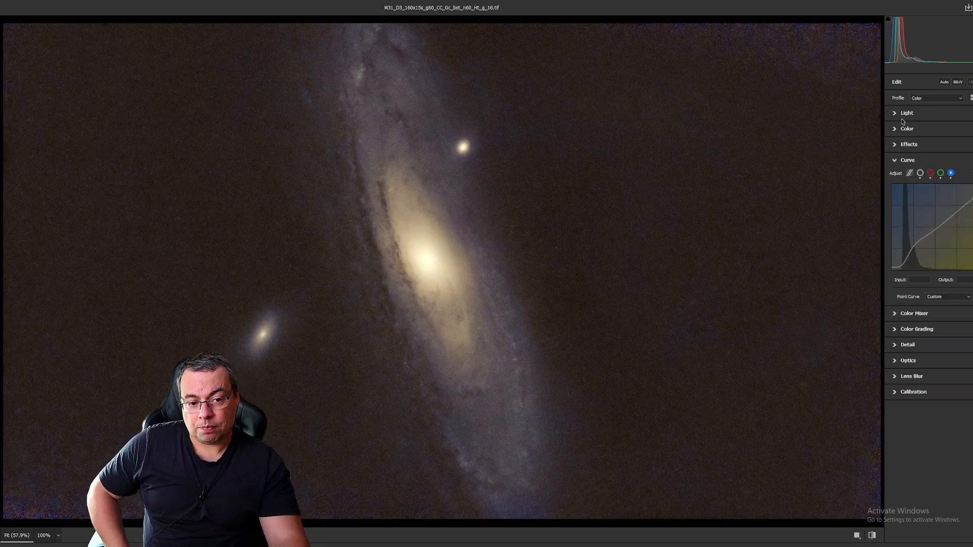
{"action": "left_click", "coordinate": [906, 113]}
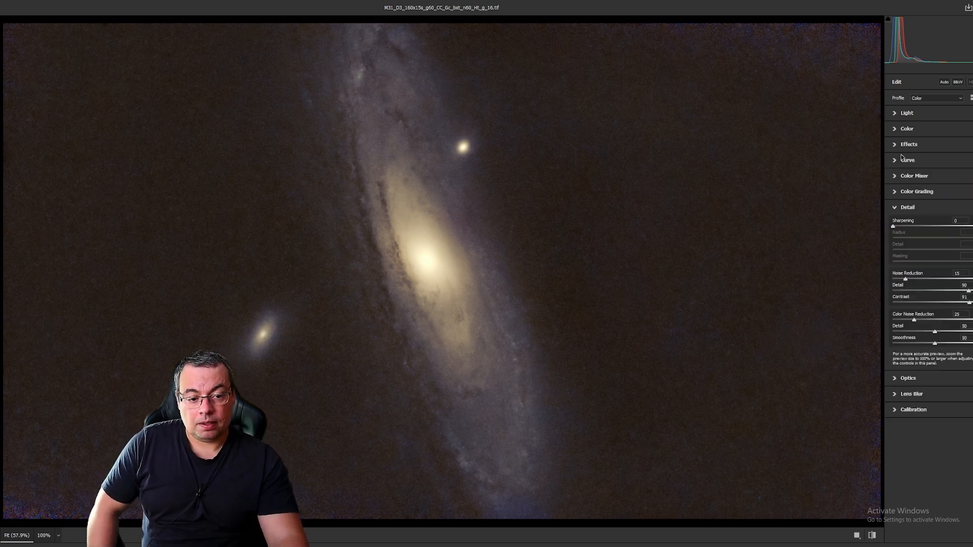
{"action": "left_click", "coordinate": [907, 206]}
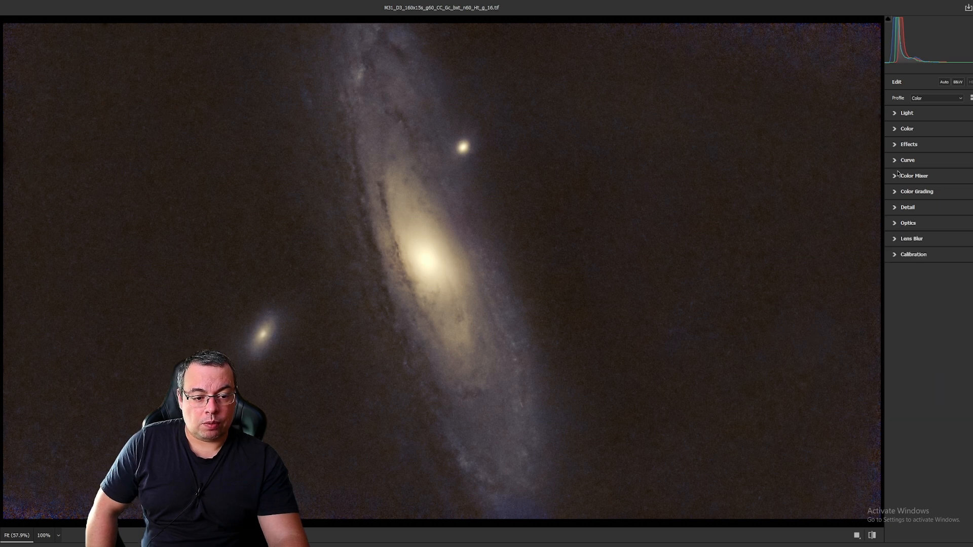
{"action": "left_click", "coordinate": [908, 144]}
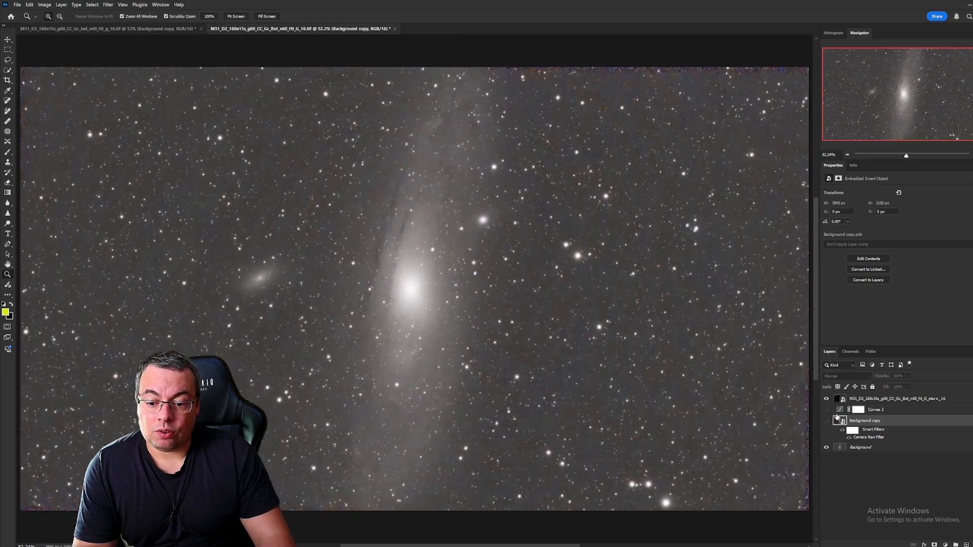
Show the Camera Raw-edited Background copy layer on Dwarf 2, then bring the Dwarf 3 document forward
{"action": "left_click", "coordinate": [826, 421]}
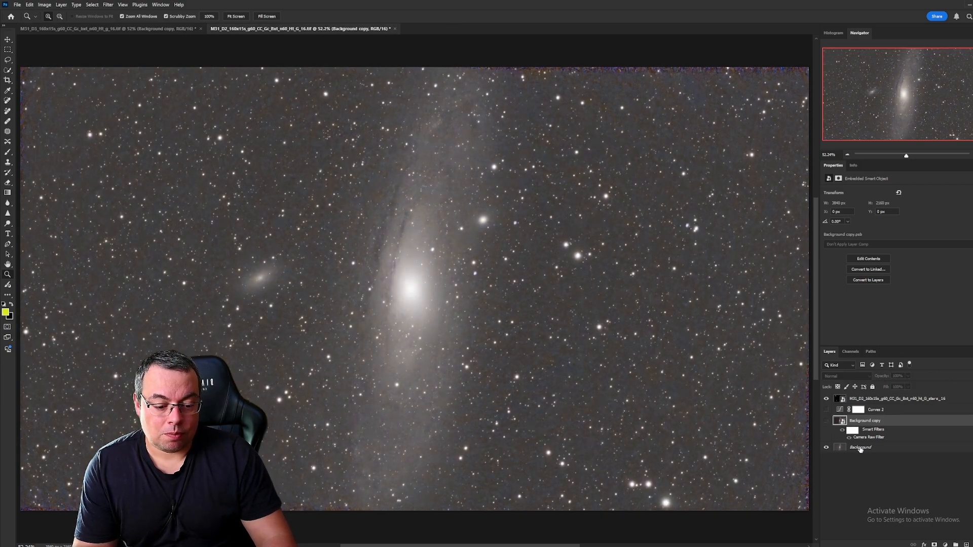
{"action": "left_click", "coordinate": [825, 430]}
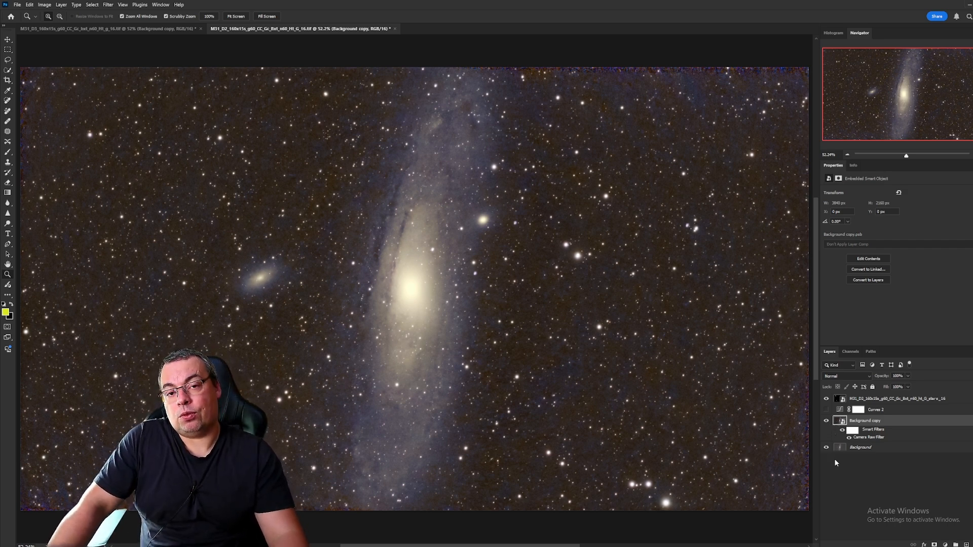
{"action": "left_click", "coordinate": [103, 28]}
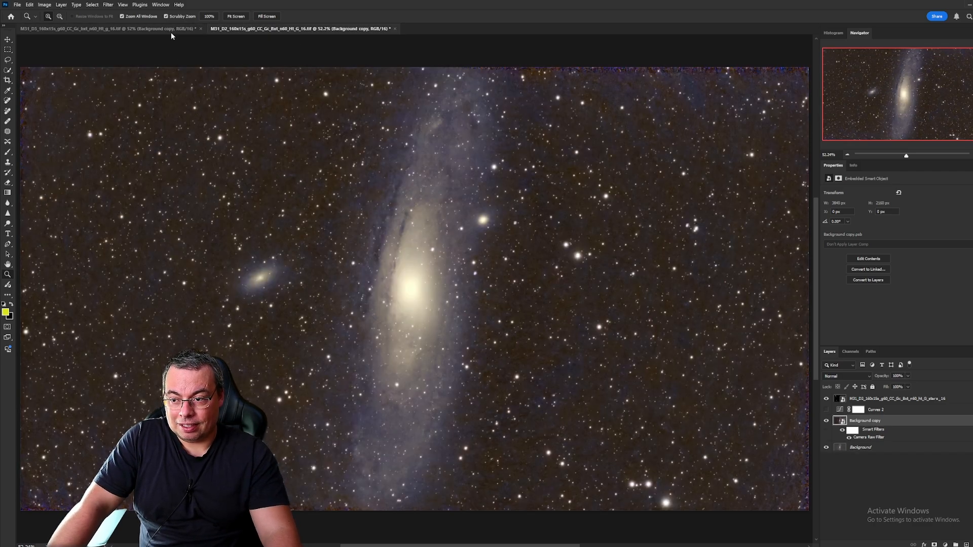
{"action": "left_click", "coordinate": [105, 29]}
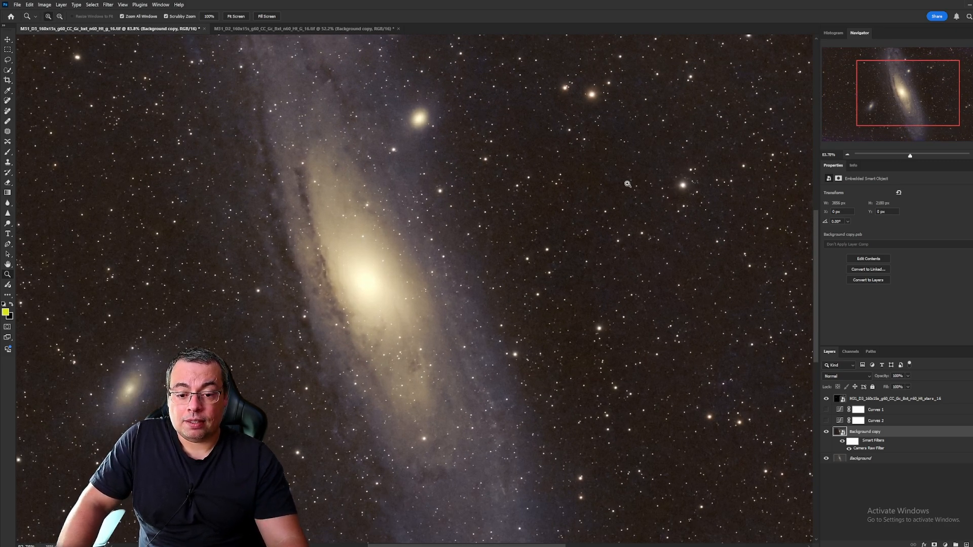
{"action": "mouse_move", "coordinate": [298, 289]}
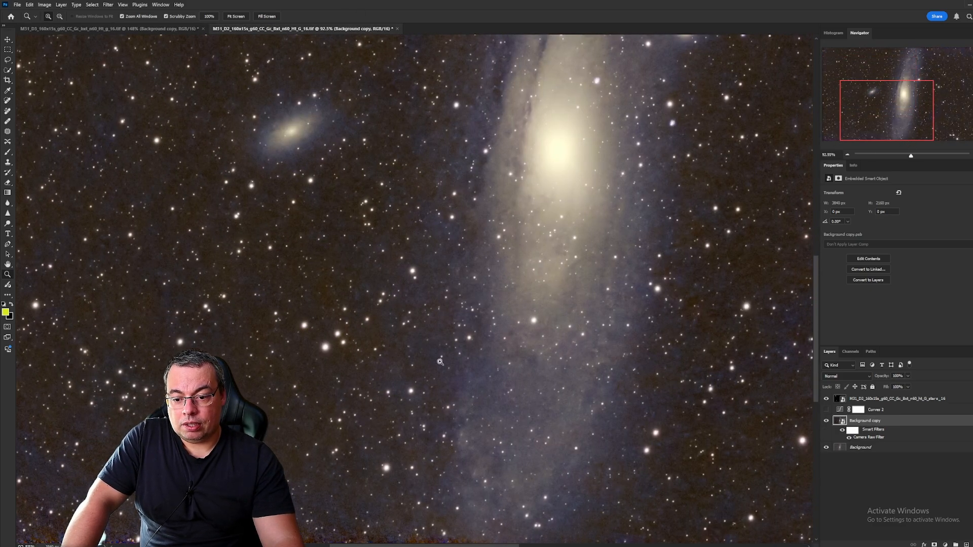
{"action": "mouse_move", "coordinate": [637, 295]}
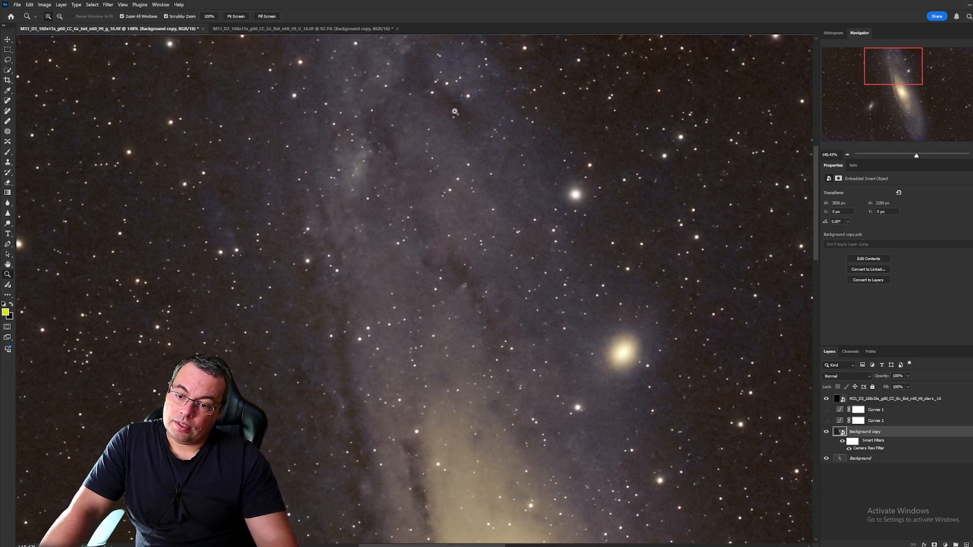
{"action": "mouse_move", "coordinate": [321, 229]}
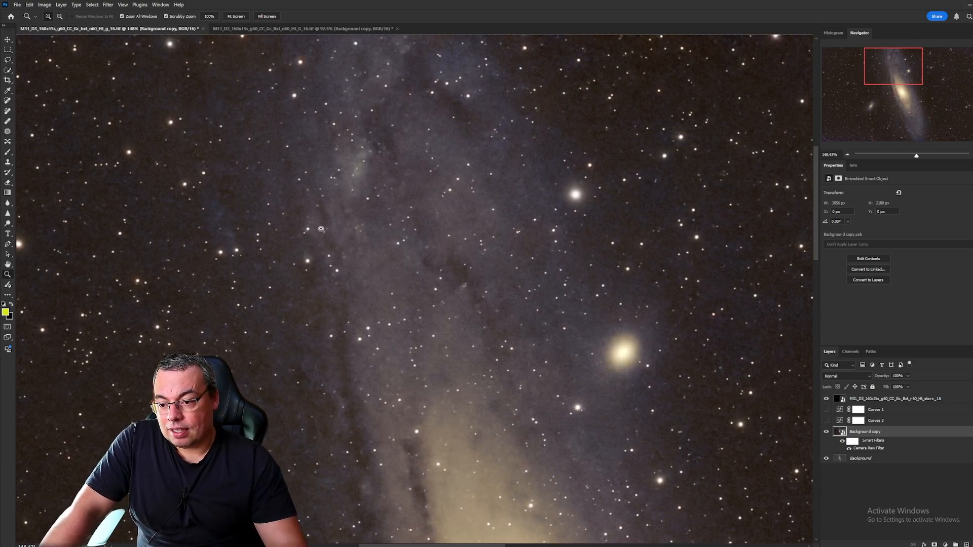